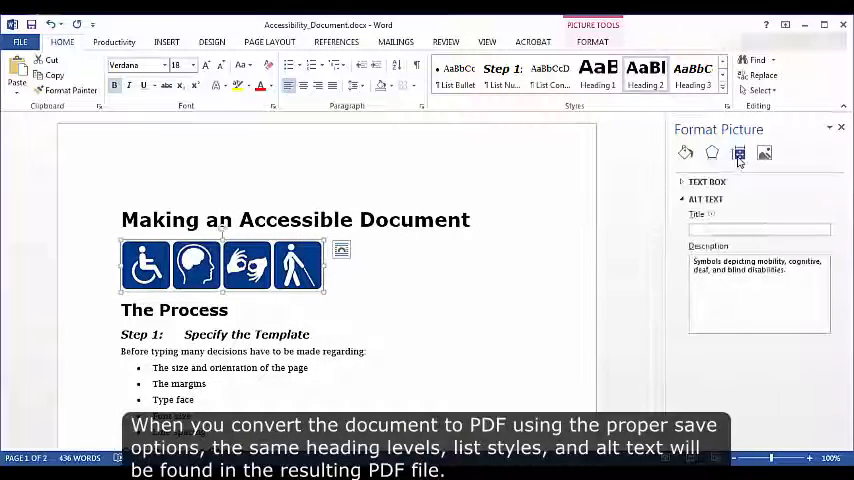
# - Highlight the icons' alt text, then show the Home and ACROBAT ribbon commands for PDF creation
pyautogui.tripleClick(758, 266)
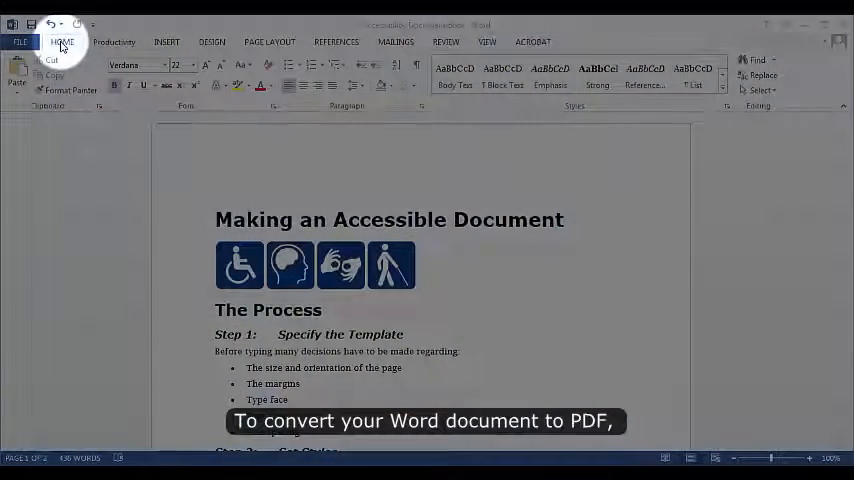
pyautogui.click(20, 42)
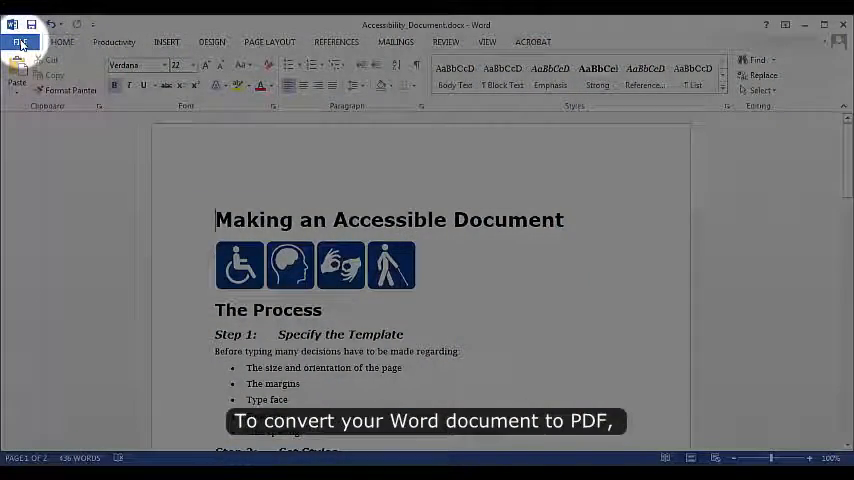
pyautogui.click(20, 42)
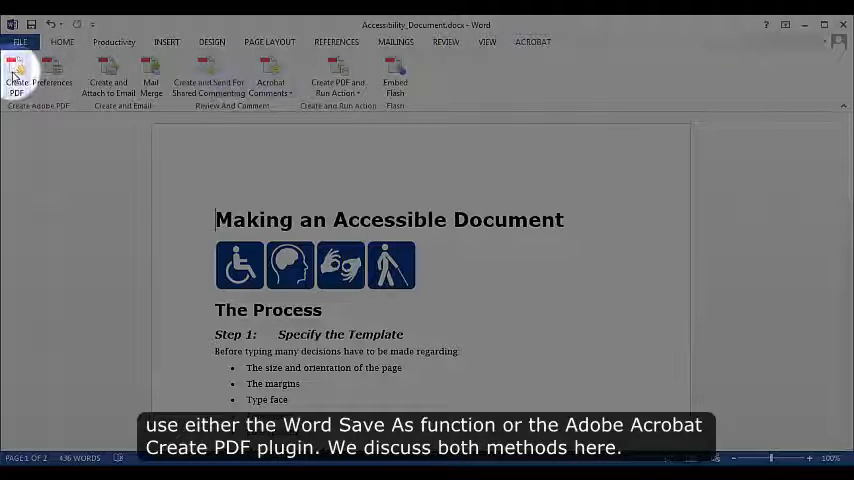
pyautogui.click(16, 80)
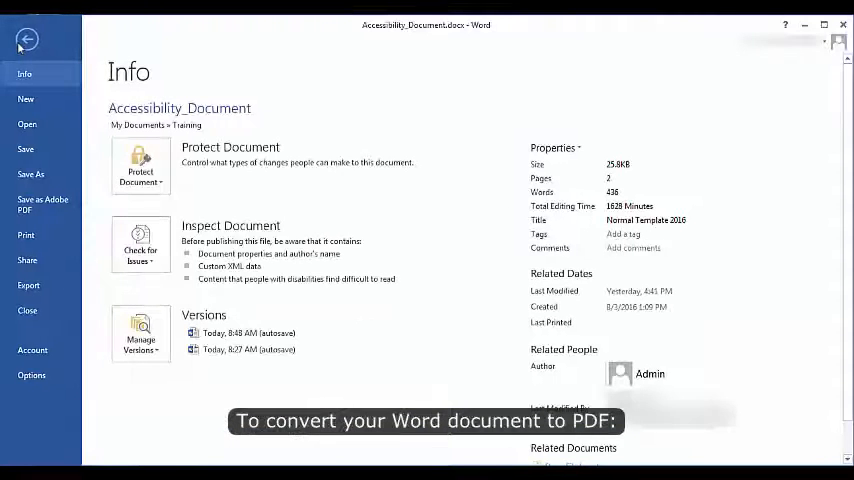
# - Review the Save As and Productivity commands, then bring up the Save As dialog via Alt+F
pyautogui.click(30, 174)
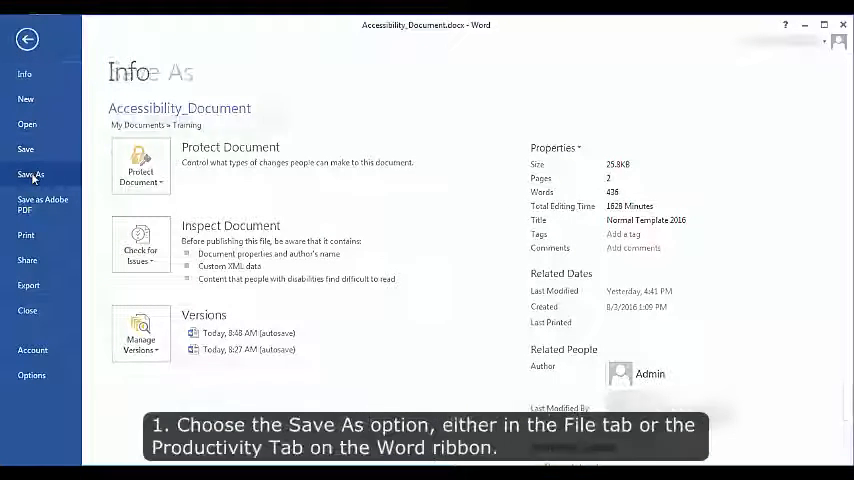
pyautogui.click(32, 174)
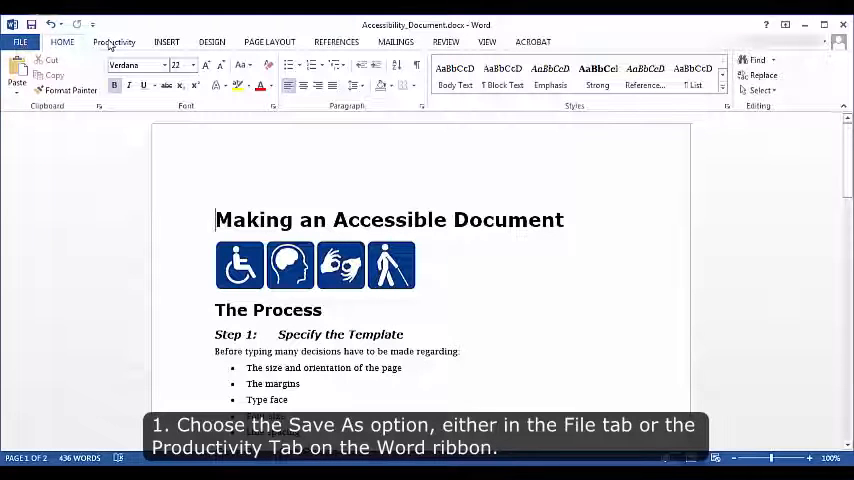
pyautogui.click(114, 42)
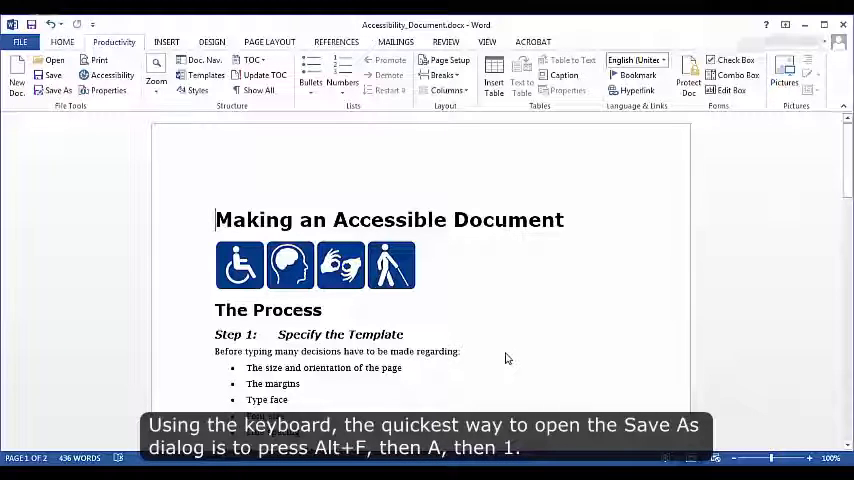
pyautogui.press('alt+f')
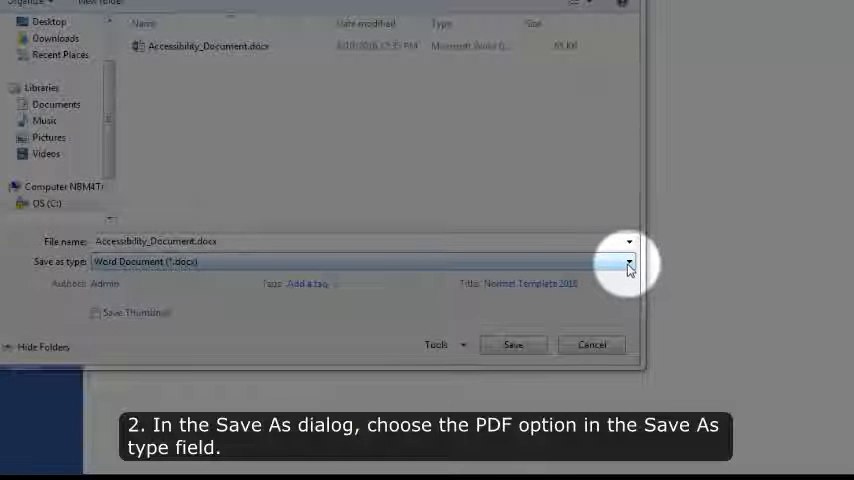
# - Choose PDF (*.pdf) as the save-as file type
pyautogui.click(628, 260)
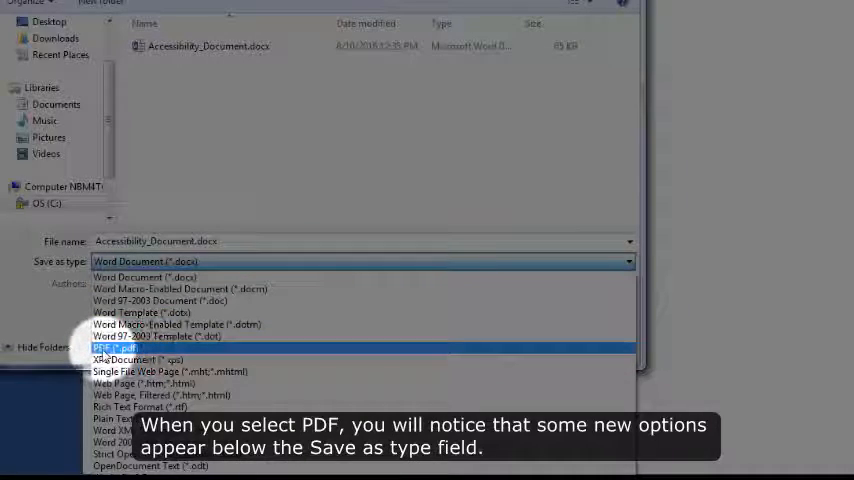
pyautogui.click(116, 348)
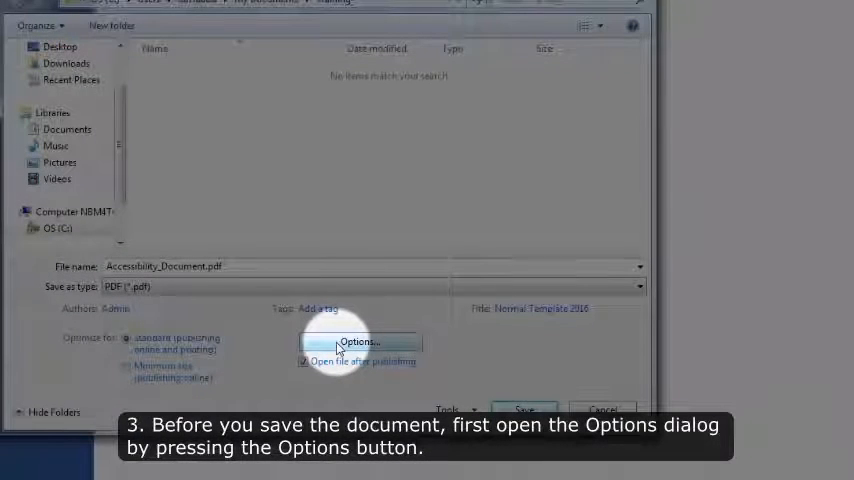
# - In PDF Options, create bookmarks using Headings, keeping properties and accessibility structure tags on
pyautogui.click(358, 342)
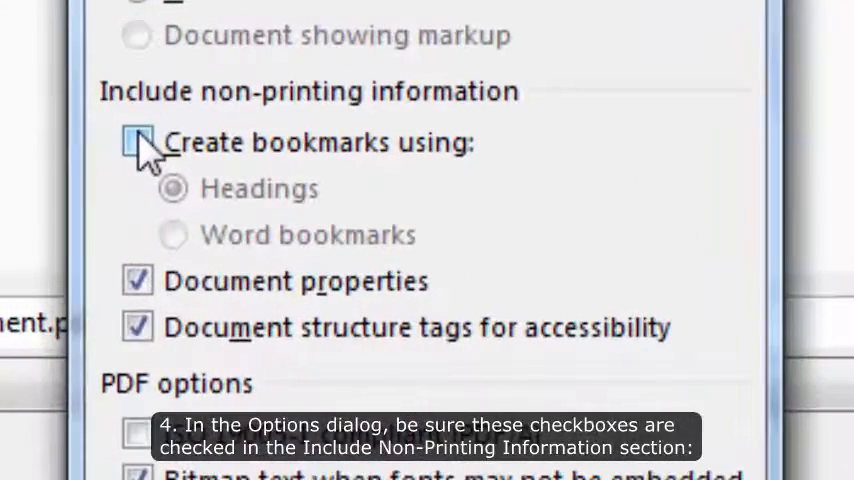
pyautogui.click(136, 140)
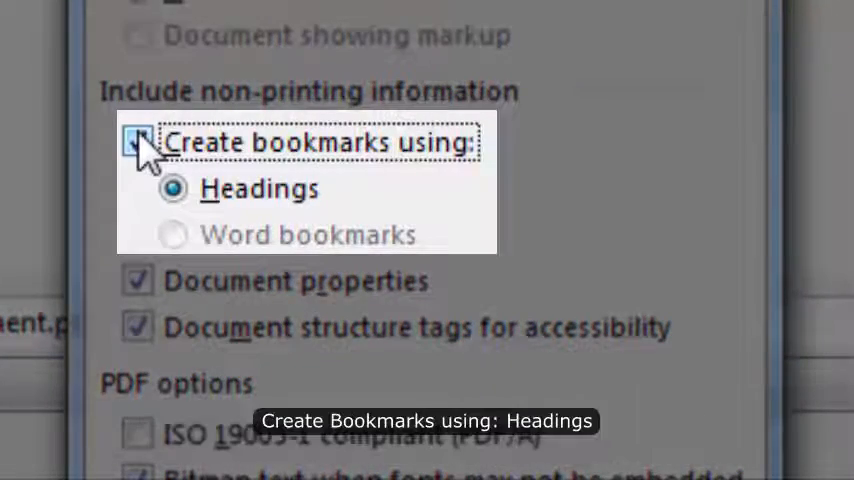
pyautogui.click(136, 142)
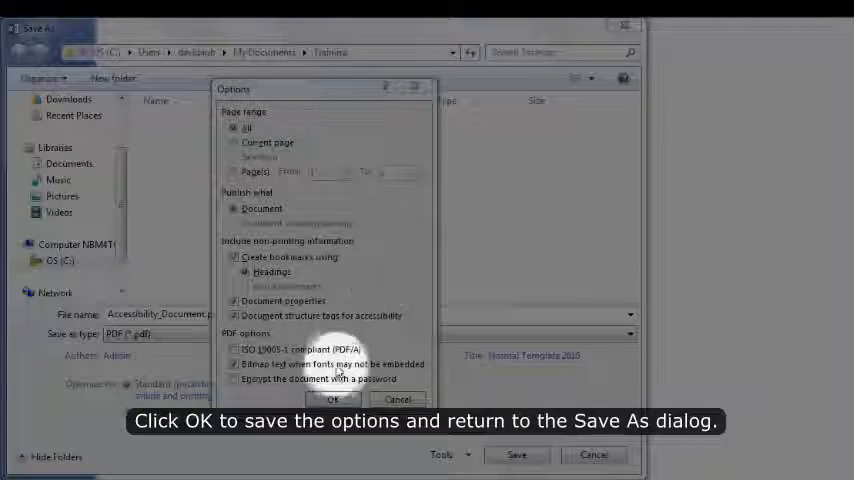
# - Confirm the options and save the document as a PDF named with 'PDF_Version' added
pyautogui.click(332, 398)
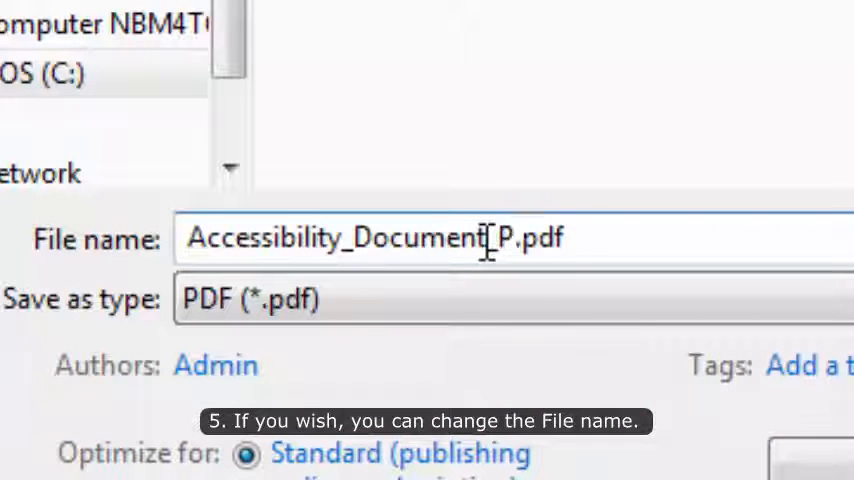
pyautogui.write('PDF_Version')
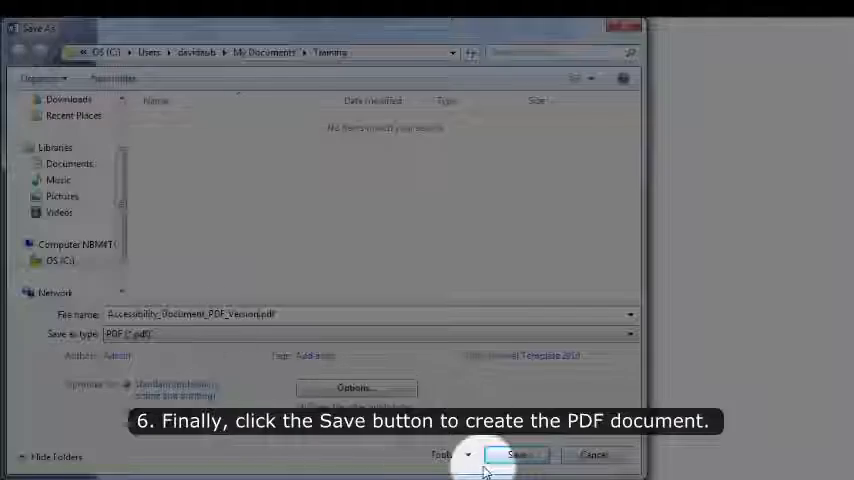
pyautogui.click(516, 456)
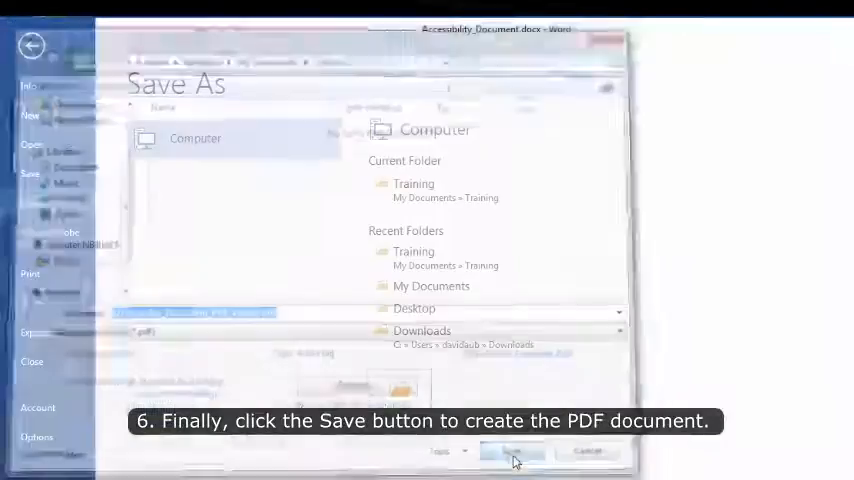
pyautogui.click(512, 452)
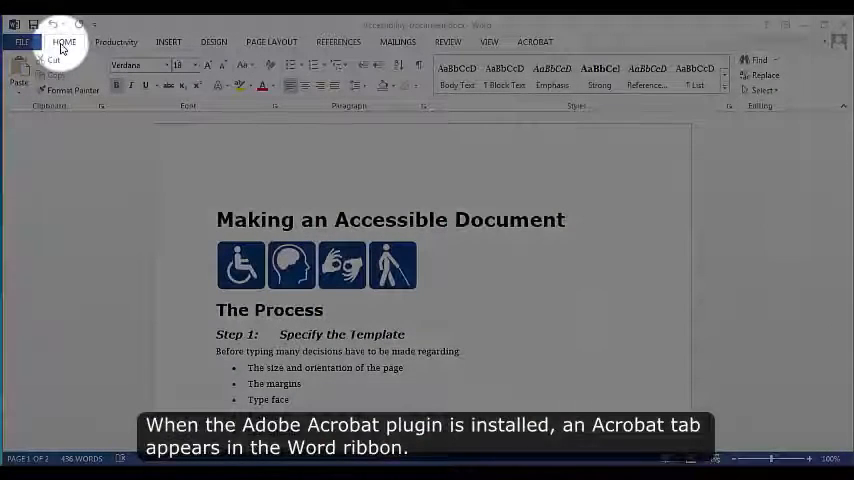
pyautogui.click(116, 40)
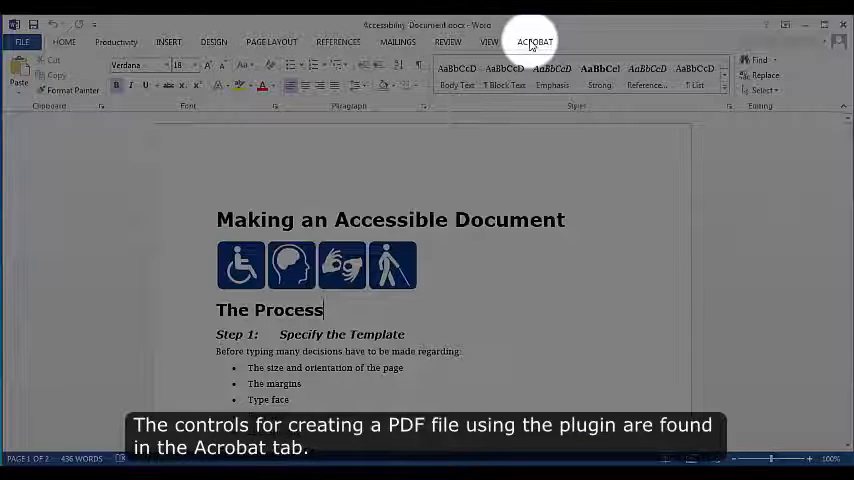
pyautogui.click(532, 42)
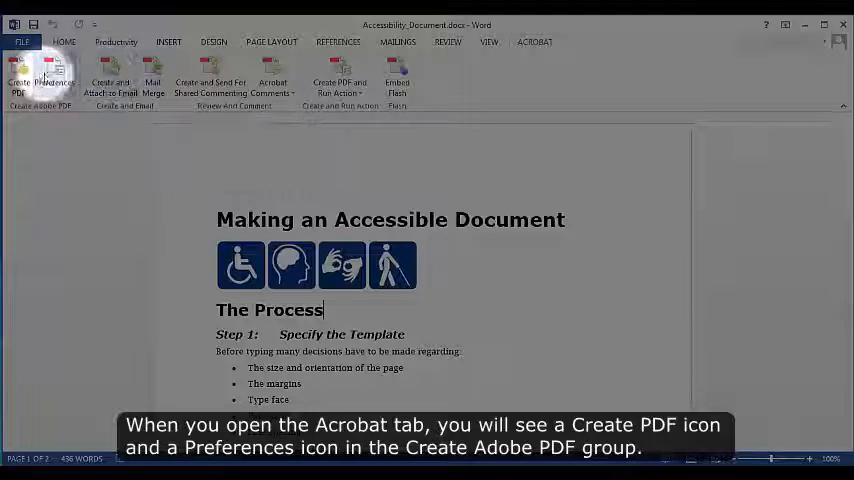
pyautogui.click(18, 76)
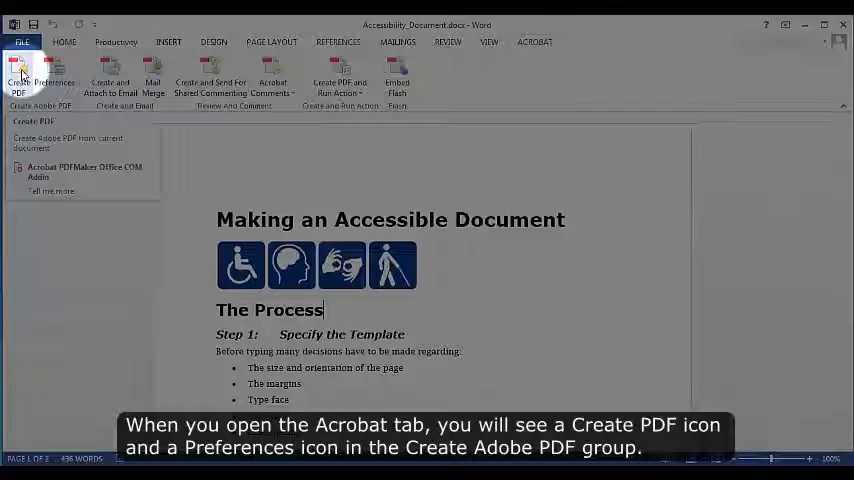
pyautogui.click(54, 76)
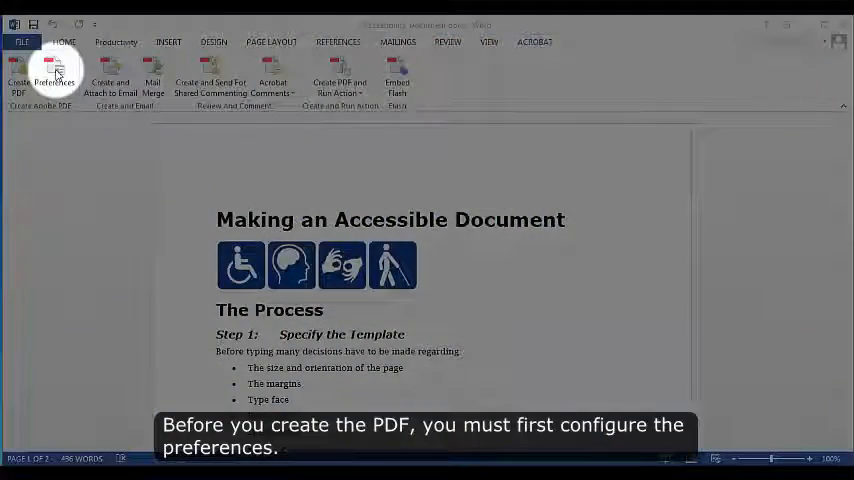
pyautogui.click(56, 78)
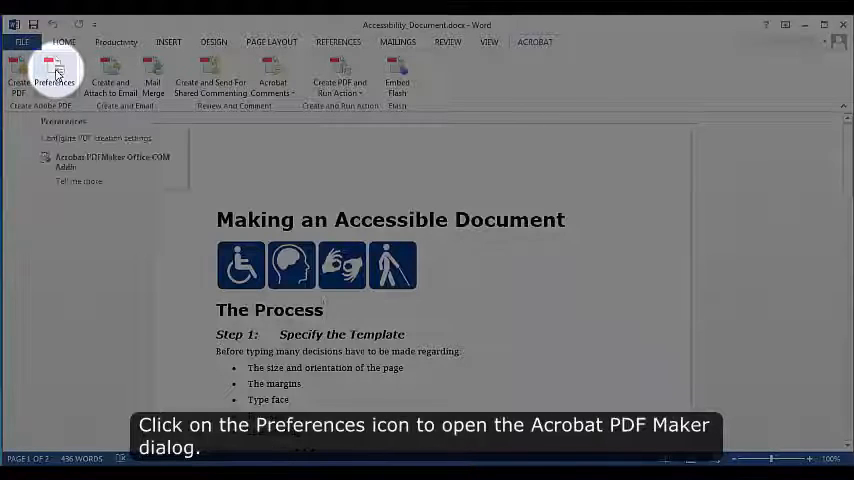
pyautogui.click(56, 78)
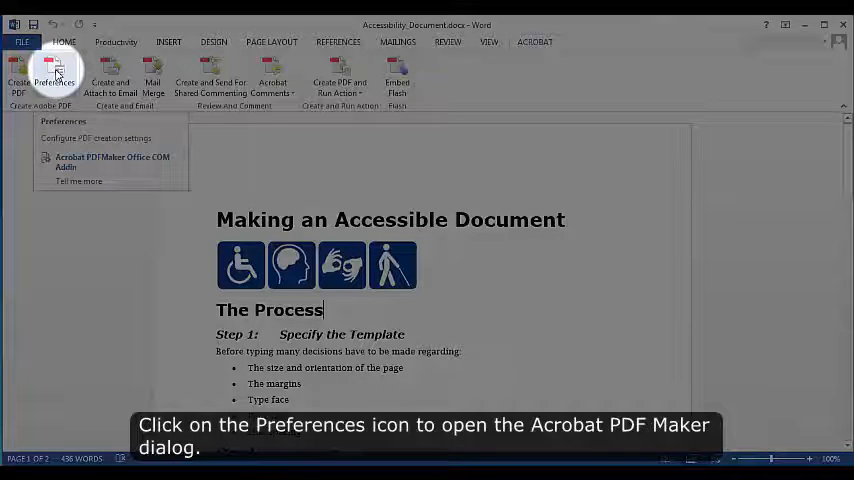
# - Review the Acrobat PDFMaker conversion settings and its Security options with no password required
pyautogui.click(54, 78)
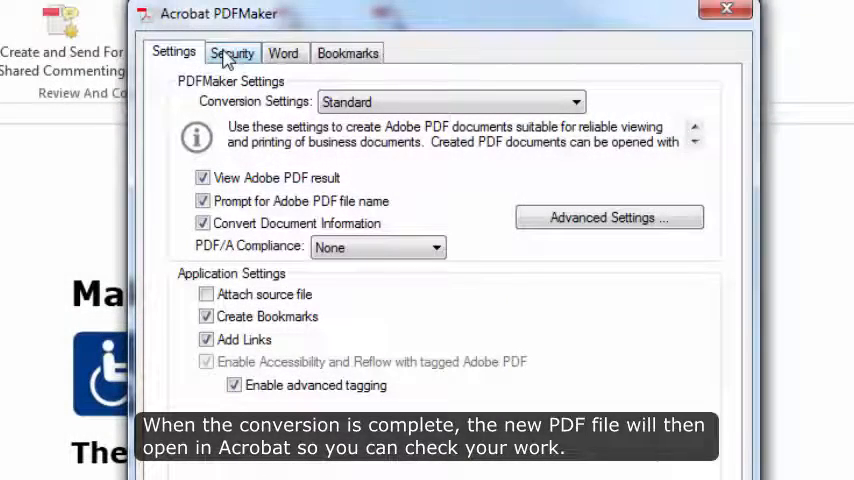
pyautogui.click(232, 52)
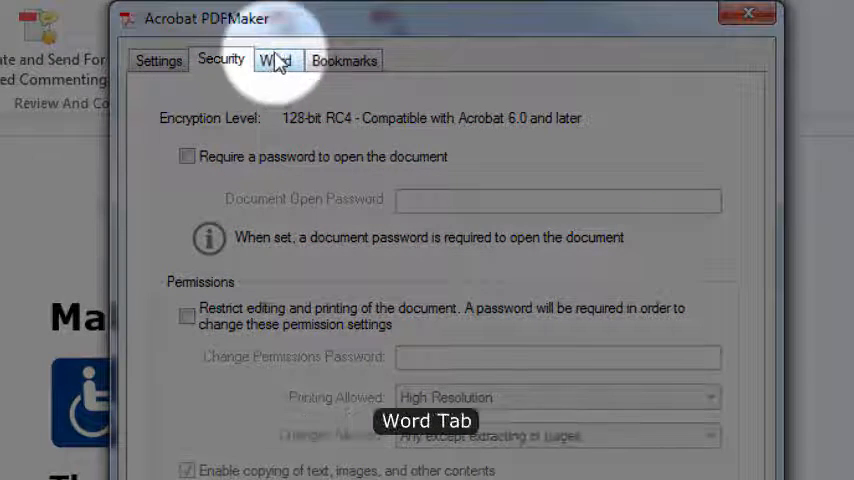
# - Review the PDFMaker Word-specific options and then the Bookmarks options
pyautogui.click(276, 60)
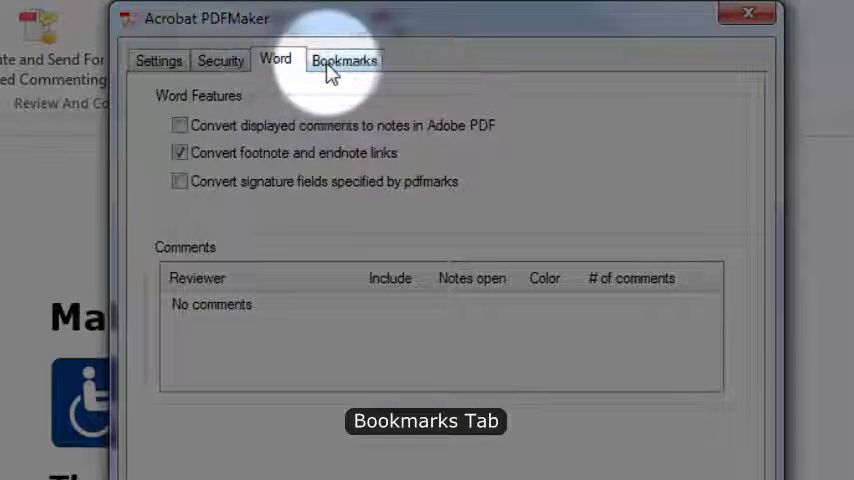
pyautogui.click(344, 60)
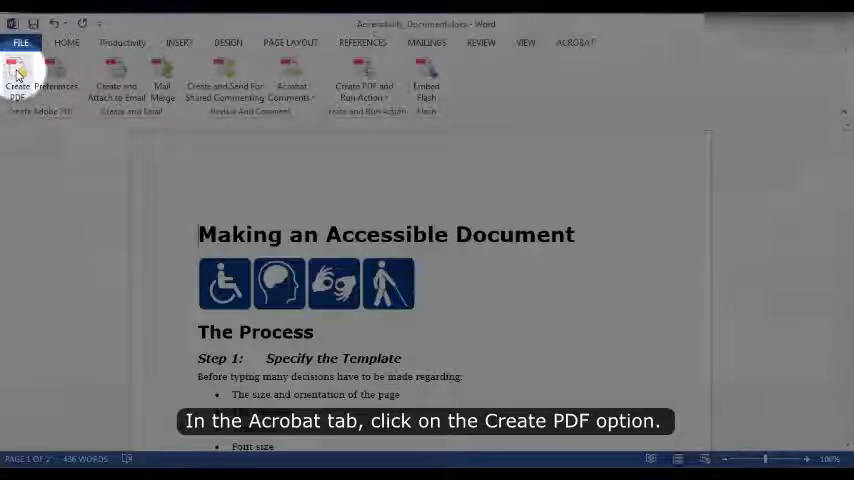
# - Convert the document with Acrobat Create PDF, agreeing to save it first
pyautogui.click(16, 80)
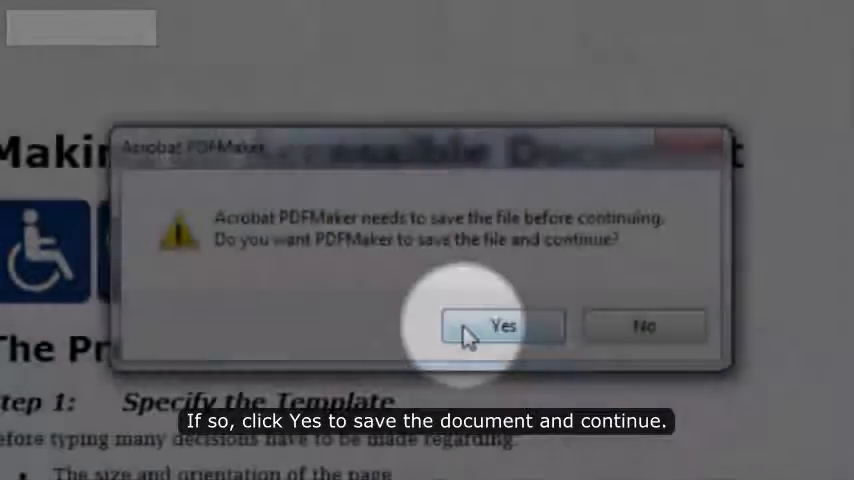
pyautogui.click(504, 326)
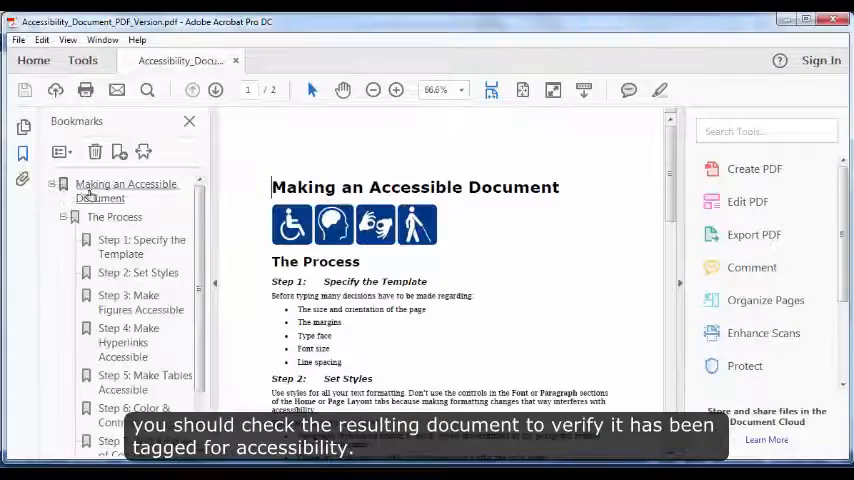
# - Jump to the title via its bookmark and scroll through the converted PDF
pyautogui.click(114, 216)
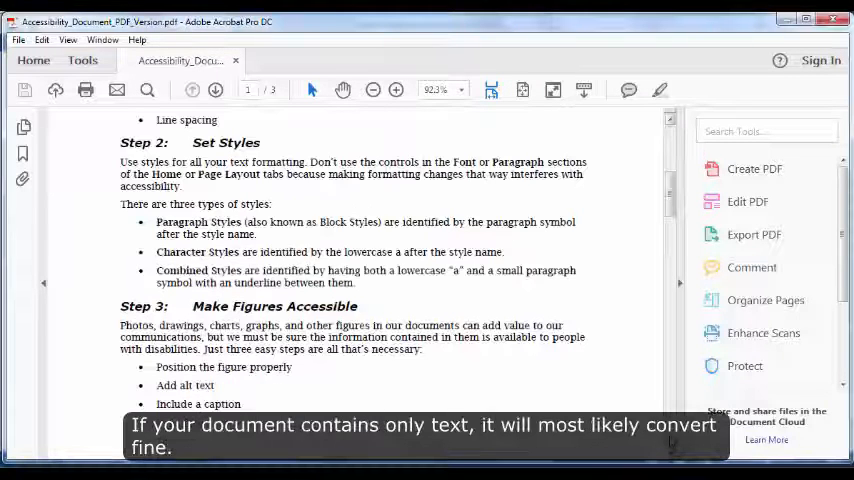
pyautogui.scroll(-3)
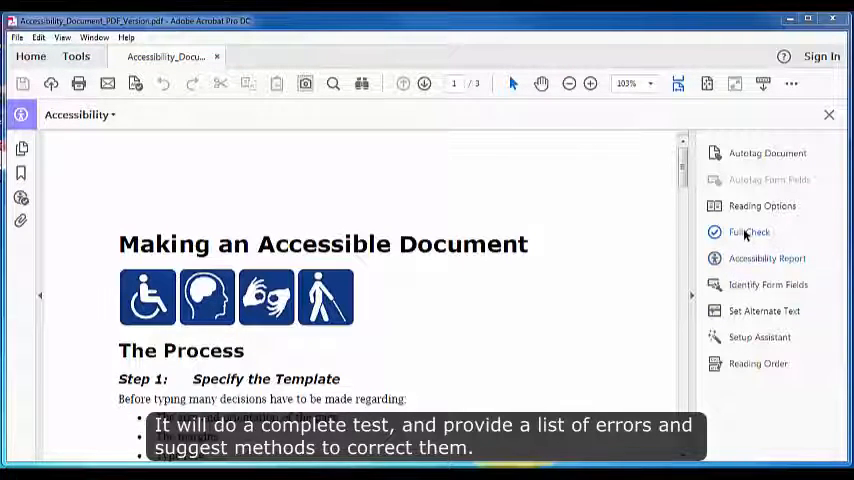
# - Run a Full Check from the Accessibility tools on the PDF
pyautogui.click(748, 232)
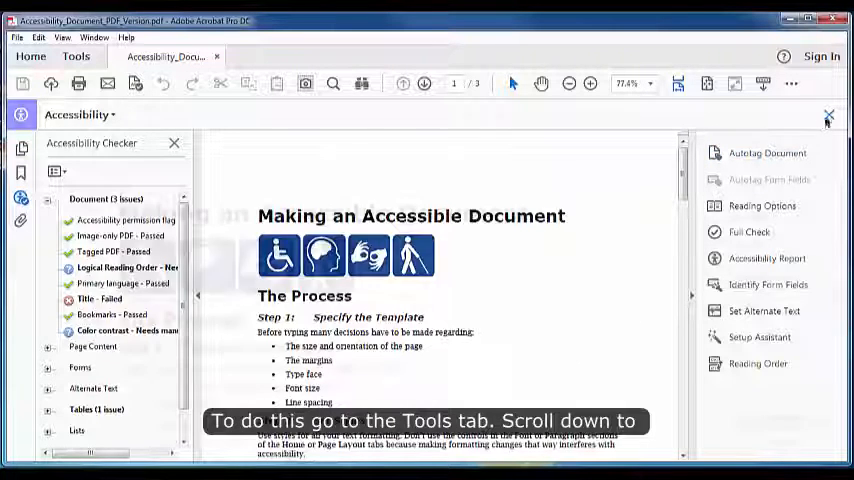
# - Show Acrobat's full tool collection and add the Accessibility tool to the tools pane
pyautogui.click(76, 56)
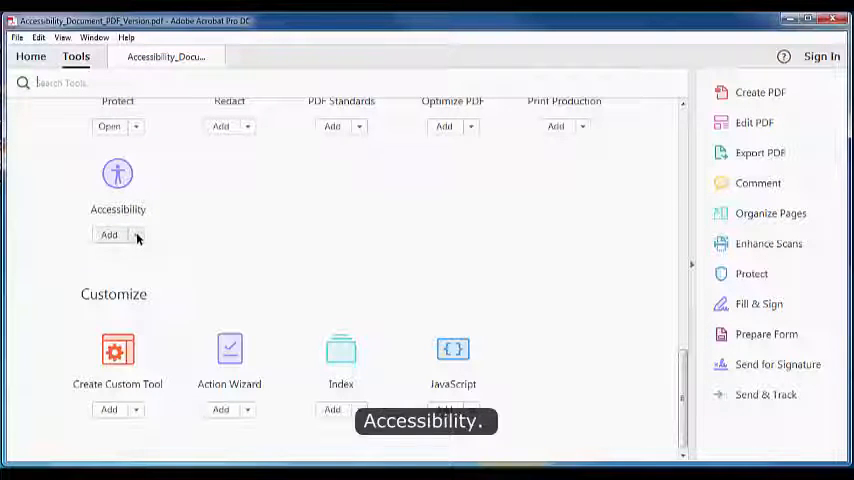
pyautogui.click(136, 236)
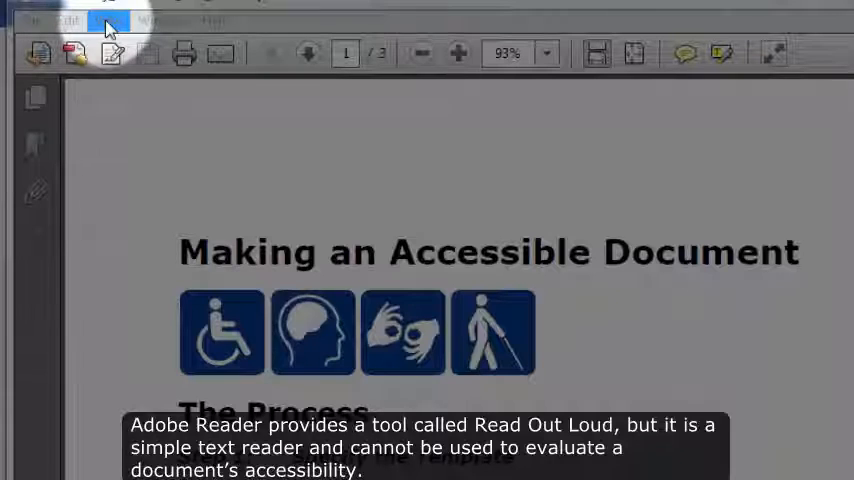
# - Bring up Adobe Reader's View menu to reach the Read Out Loud options
pyautogui.click(108, 20)
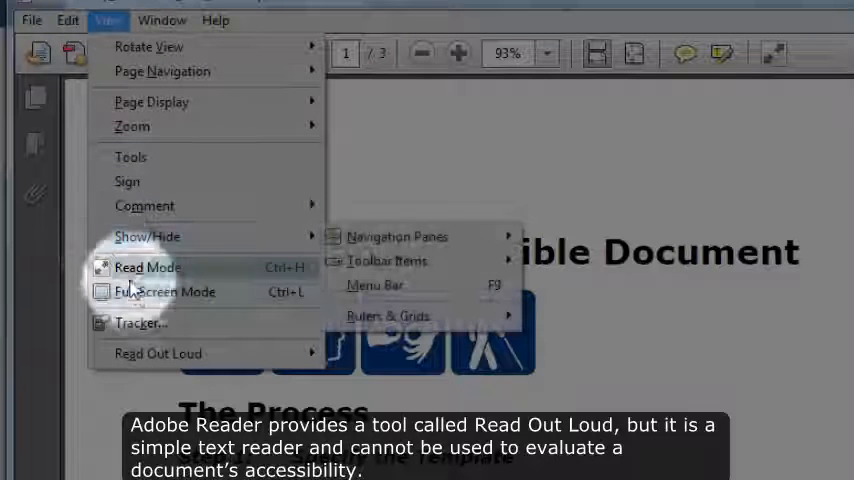
pyautogui.moveTo(158, 352)
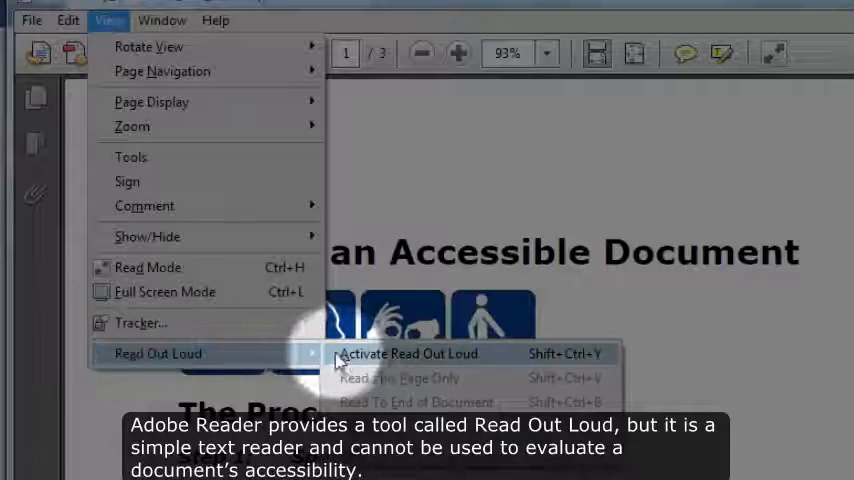